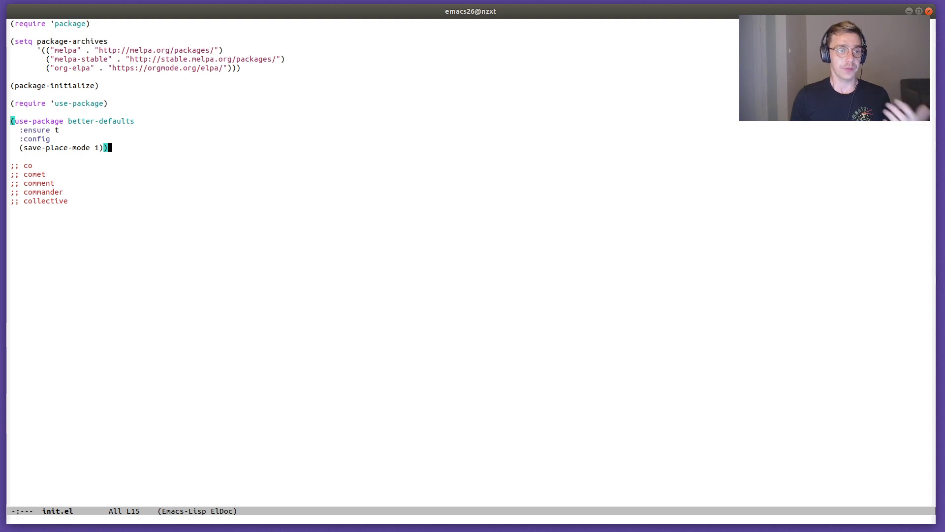
# From the top of init.el, regexp-search ini.*e, correct it to ini.*i, and end the search inside package-initialize
pyautogui.press('ctrl+Home')
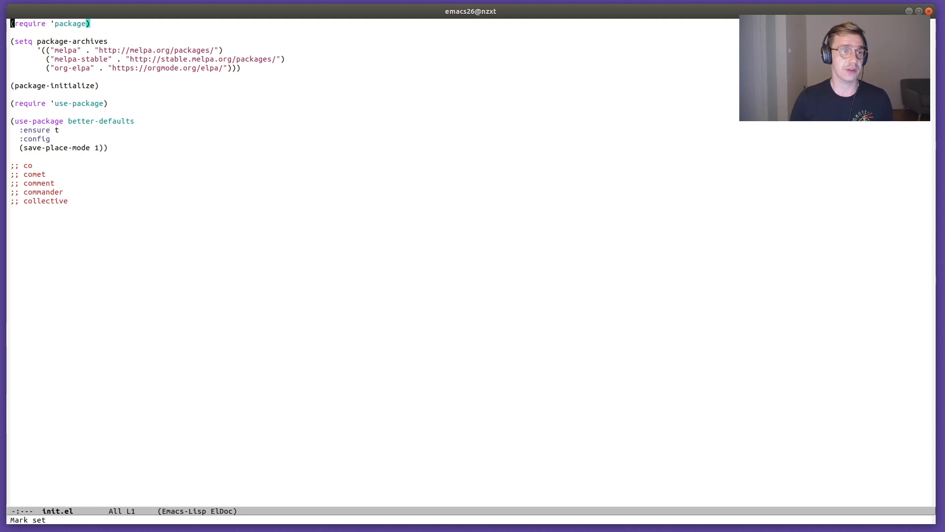
pyautogui.press('ctrl+Home')
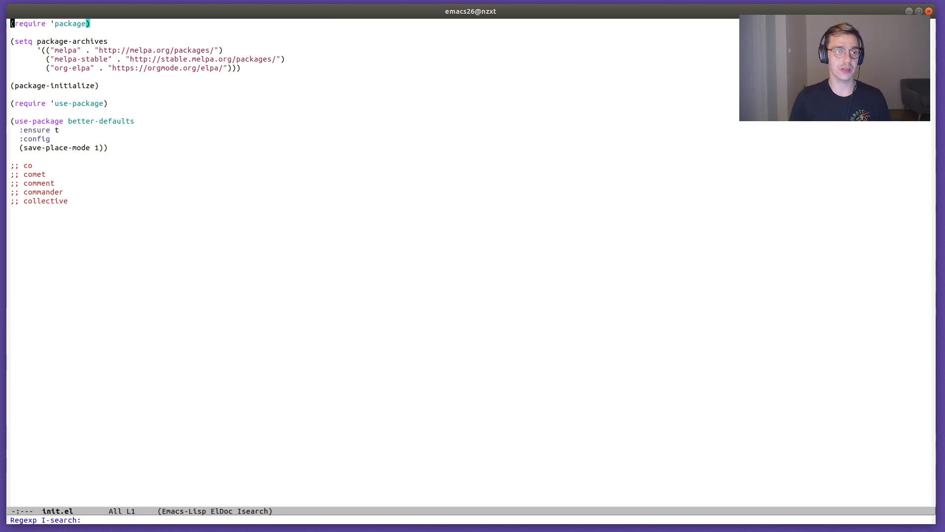
pyautogui.write('ini')
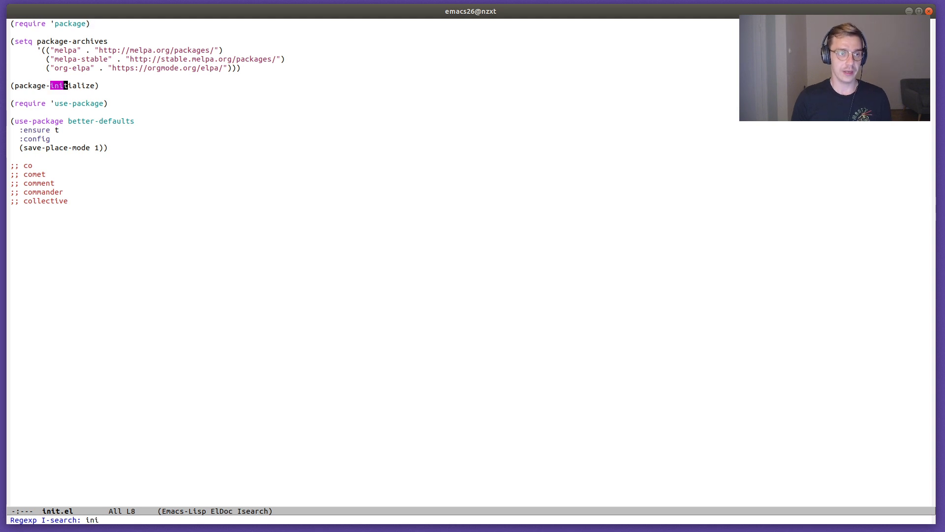
pyautogui.write('.*')
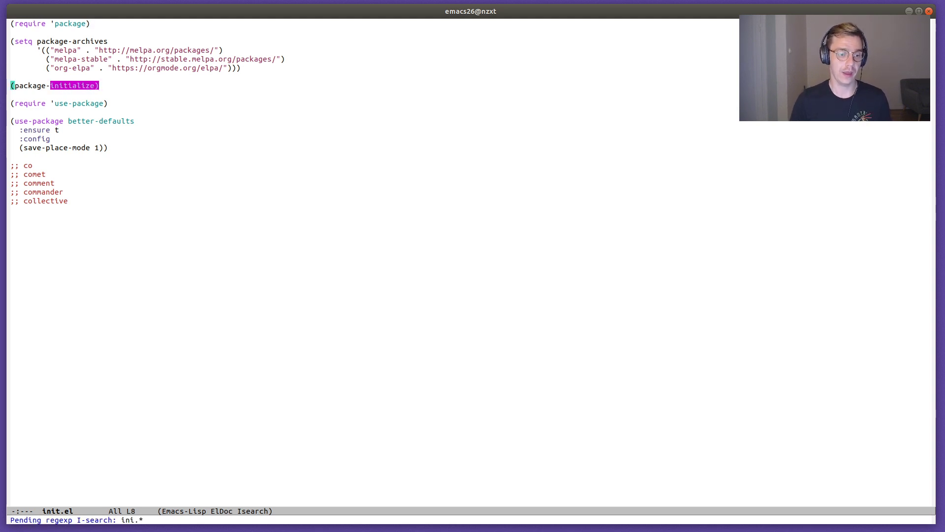
pyautogui.write('e')
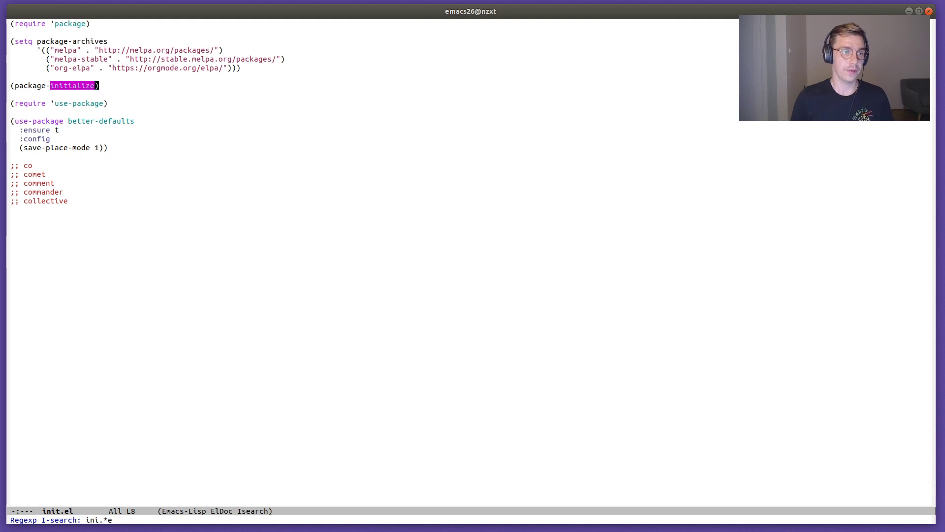
pyautogui.press('BackSpace')
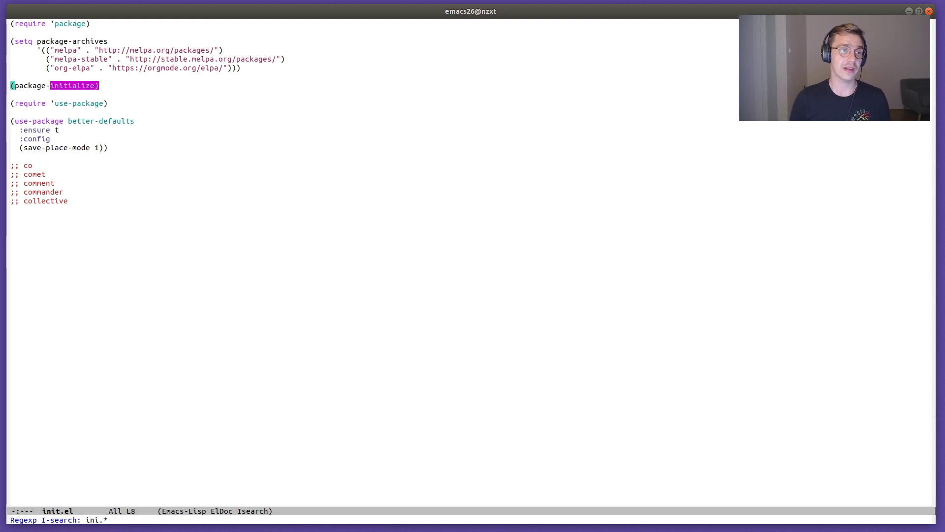
pyautogui.write('i')
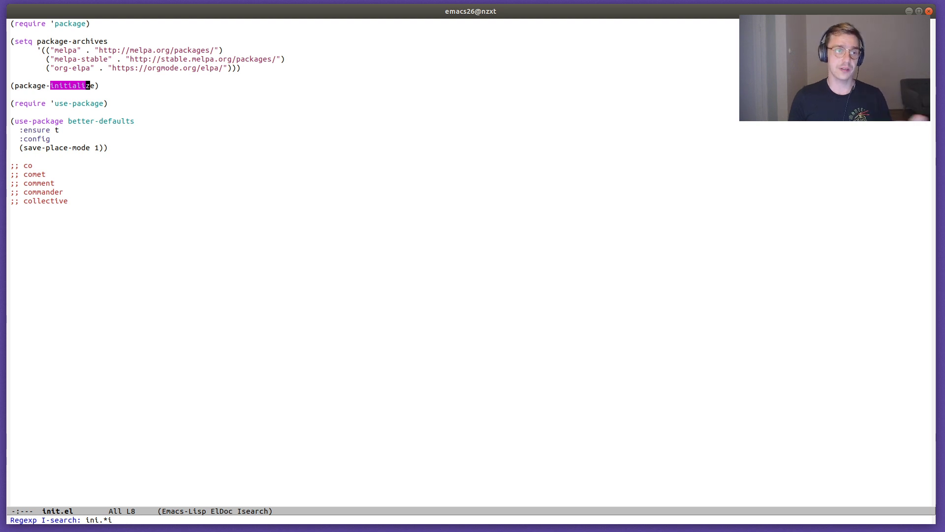
pyautogui.press('Return')
pyautogui.write(';;')
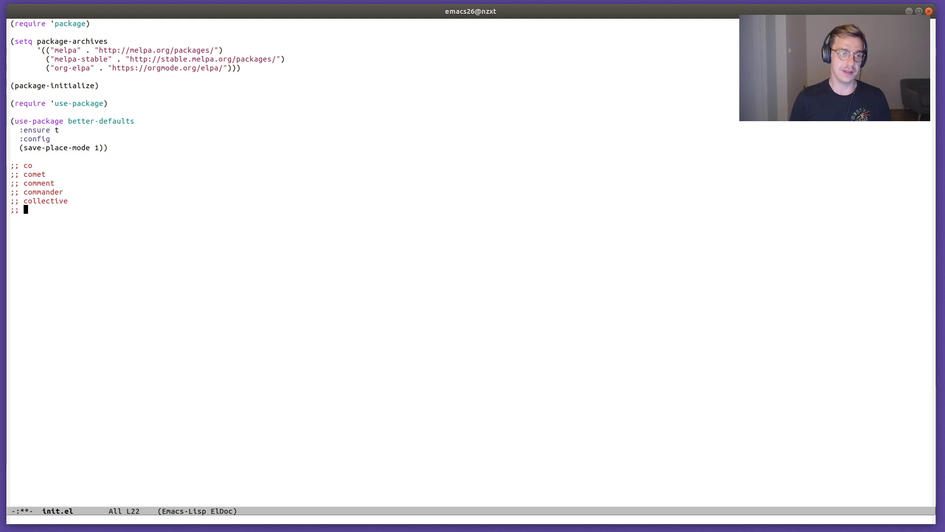
# Start a comment word with c and hippie-expand it through commander to copies
pyautogui.write('commander')
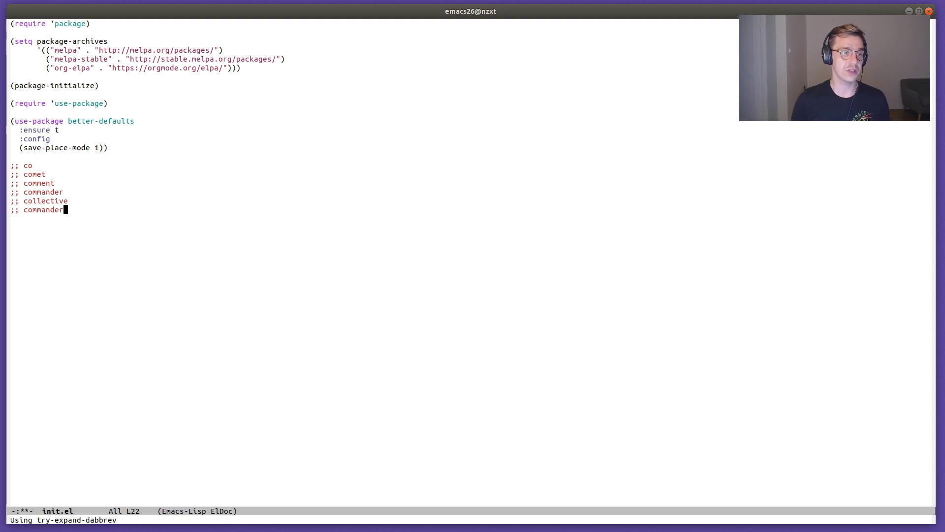
pyautogui.press('BackSpace')
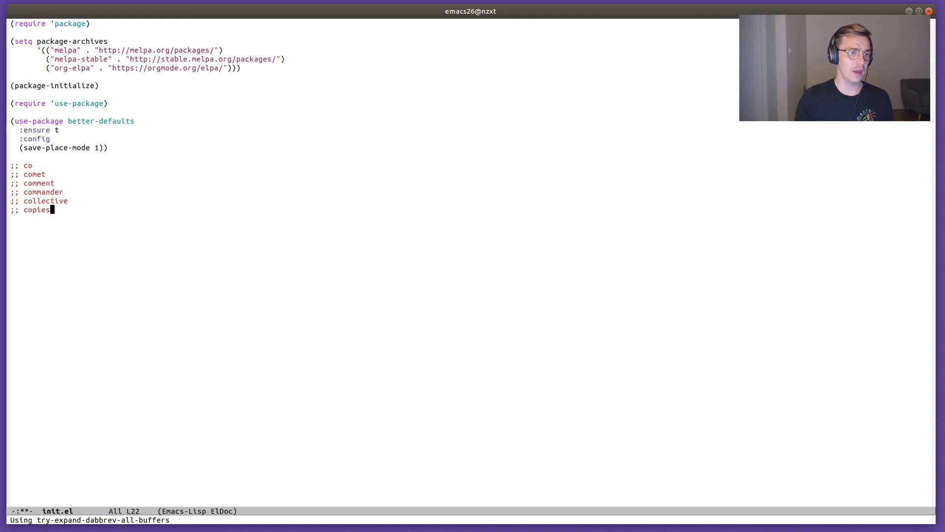
pyautogui.press('Return')
pyautogui.write(';;')
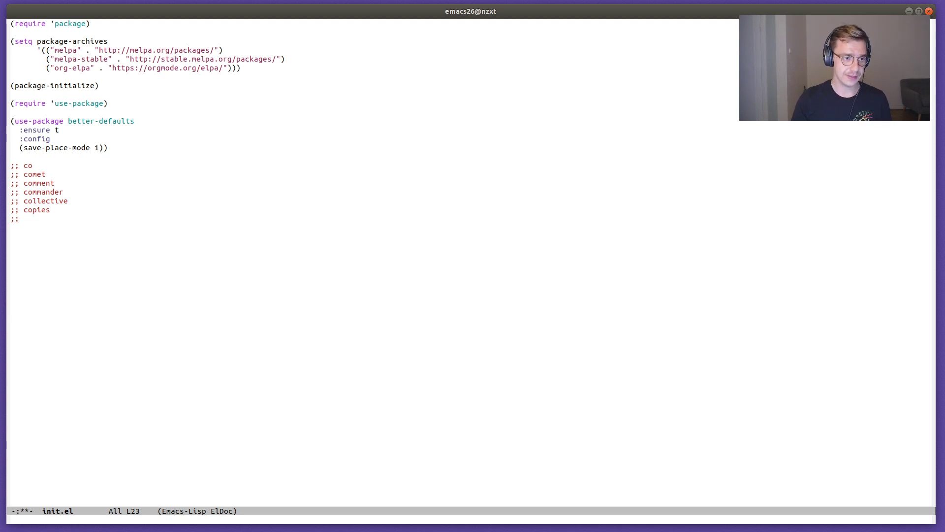
# Add a throwaway comment line reading 'ha ha ha ha' followed by 'bye' for the zap-to-char demo
pyautogui.write('ha ha ha ha')
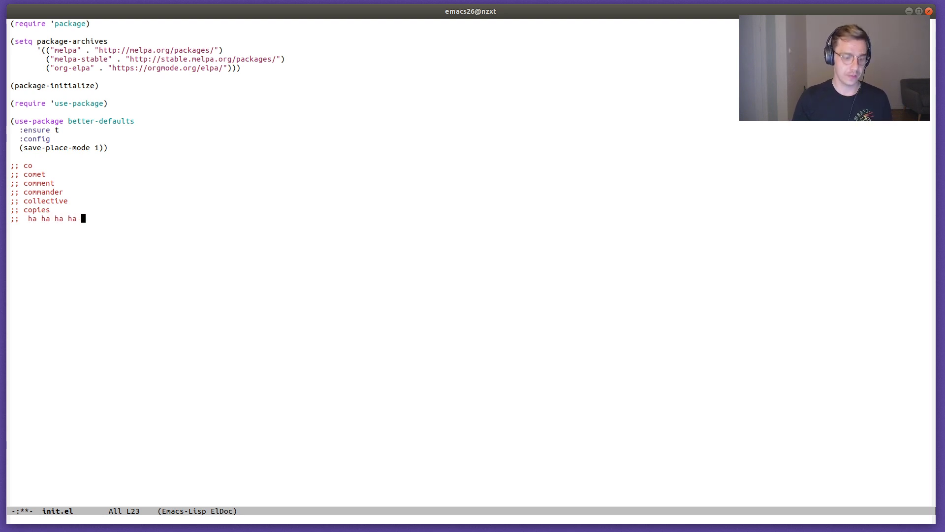
pyautogui.write('bye')
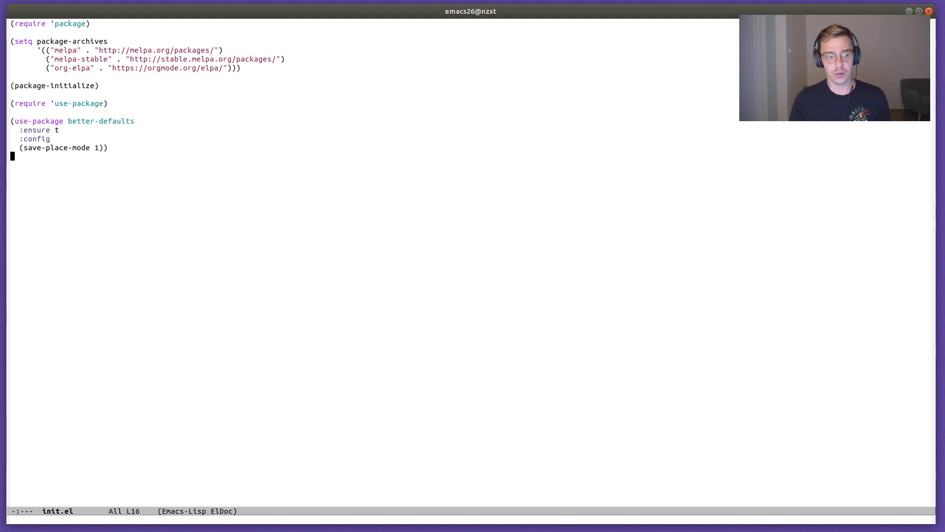
pyautogui.press('C-x C-f')
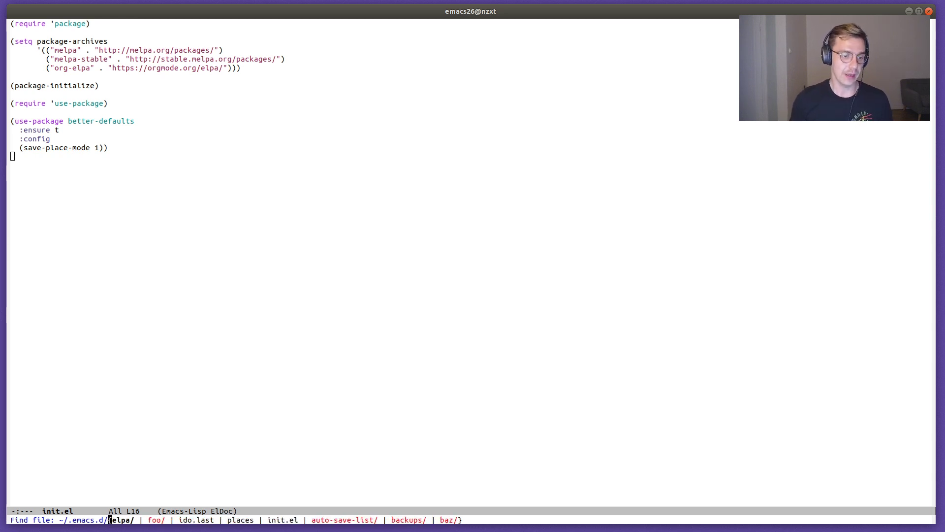
pyautogui.press('Tab')
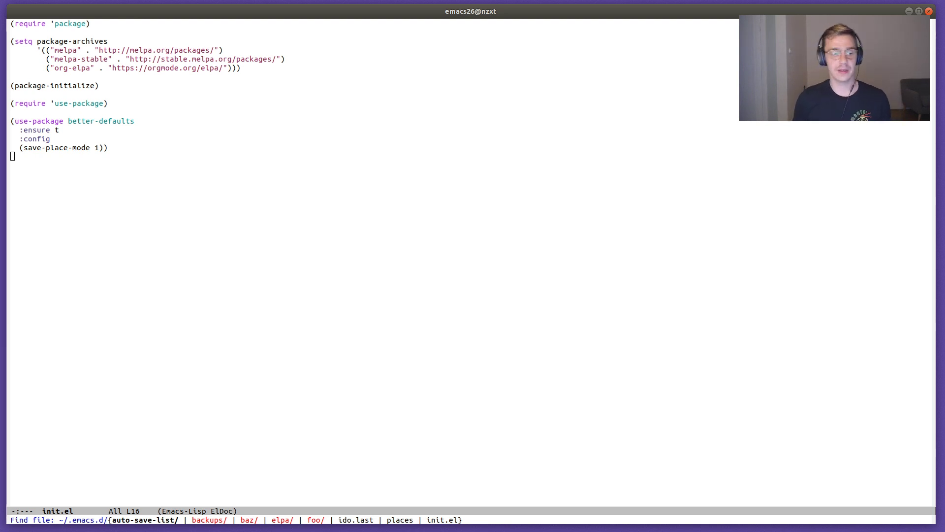
pyautogui.press('Tab')
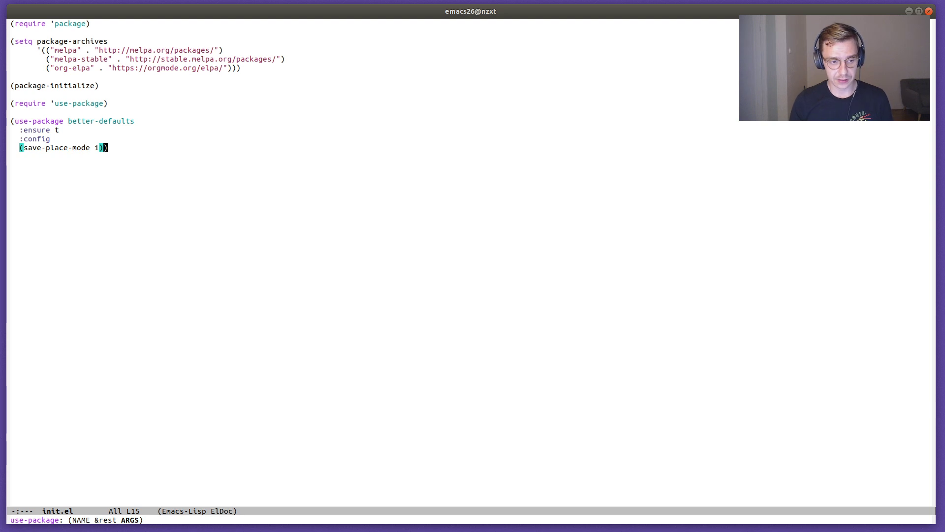
# Start ido find-file in ~/.emacs.d/ with its entries listed for completion
pyautogui.press('ctrl+x ctrl+f')
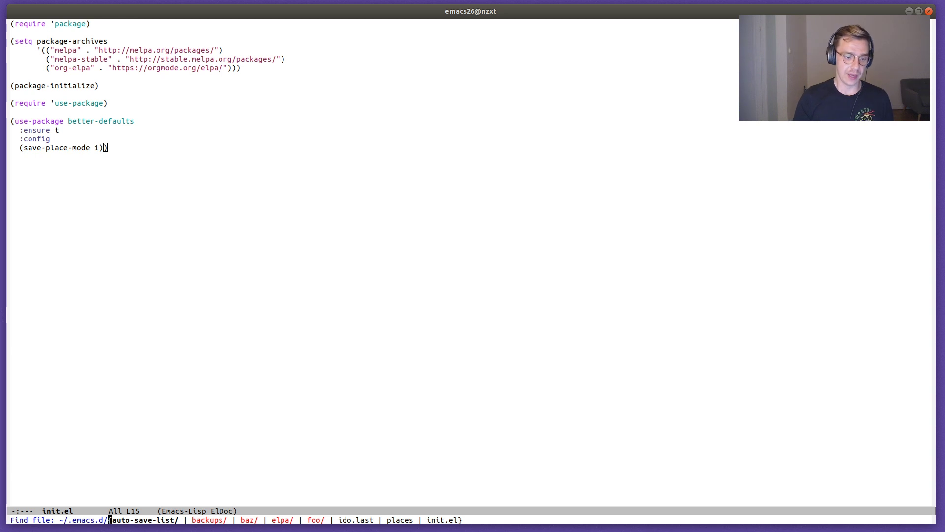
# Flex-match bz to open baz/quux/mumble/name.txt, open foo/bar/mumble/name.txt beside it, then return to init.el
pyautogui.write('bz')
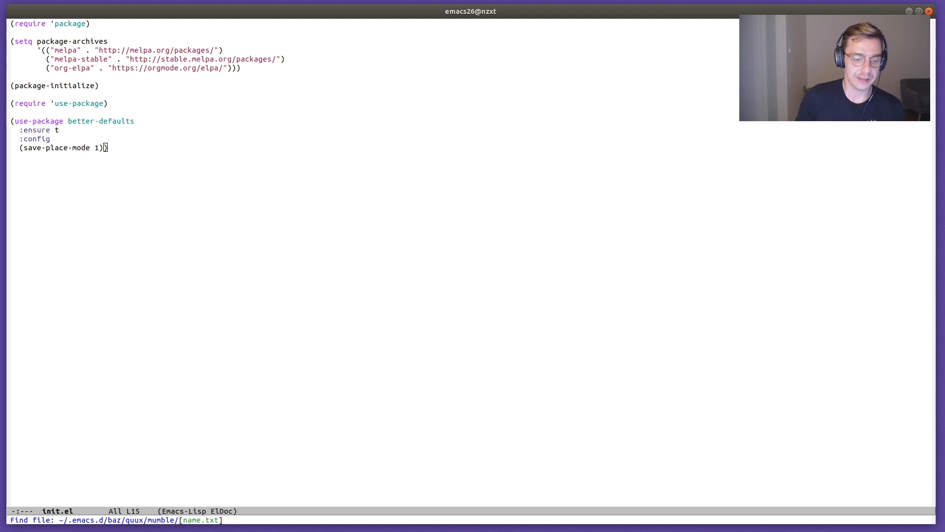
pyautogui.press('Return')
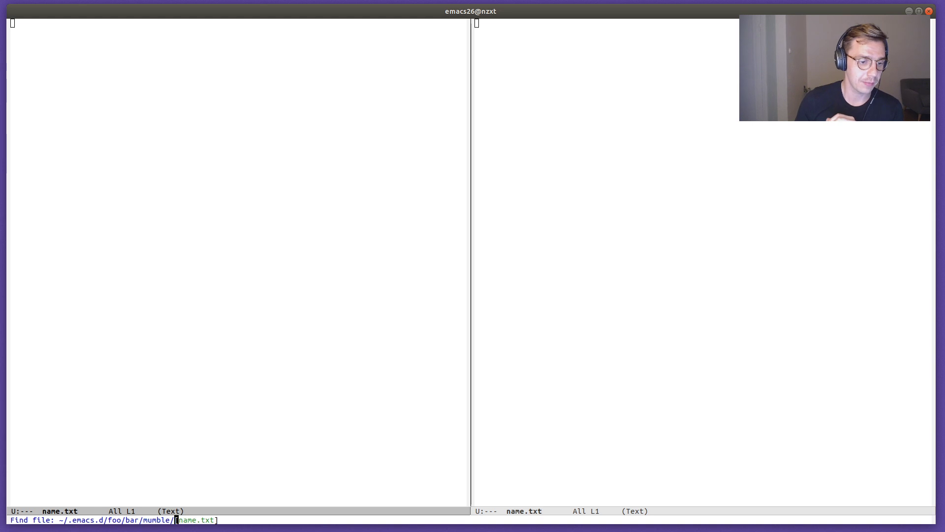
pyautogui.press('Return')
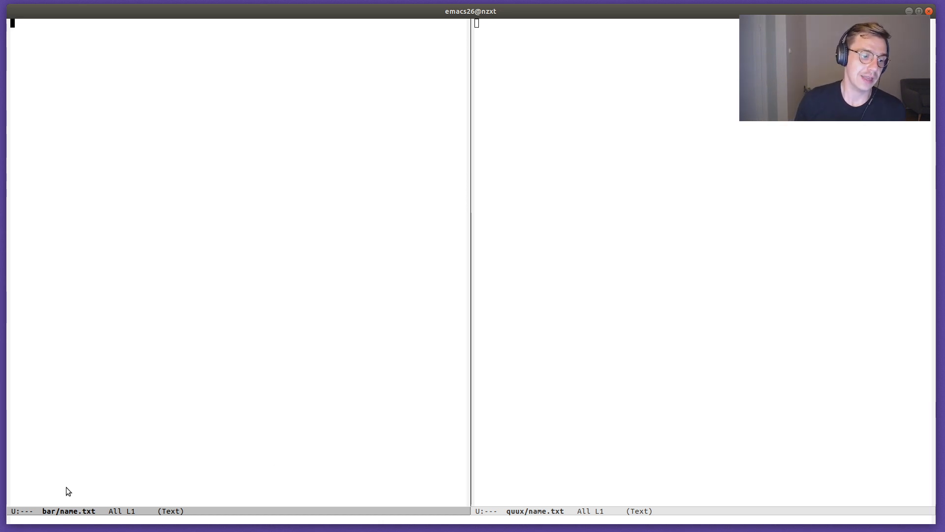
pyautogui.moveTo(89, 522)
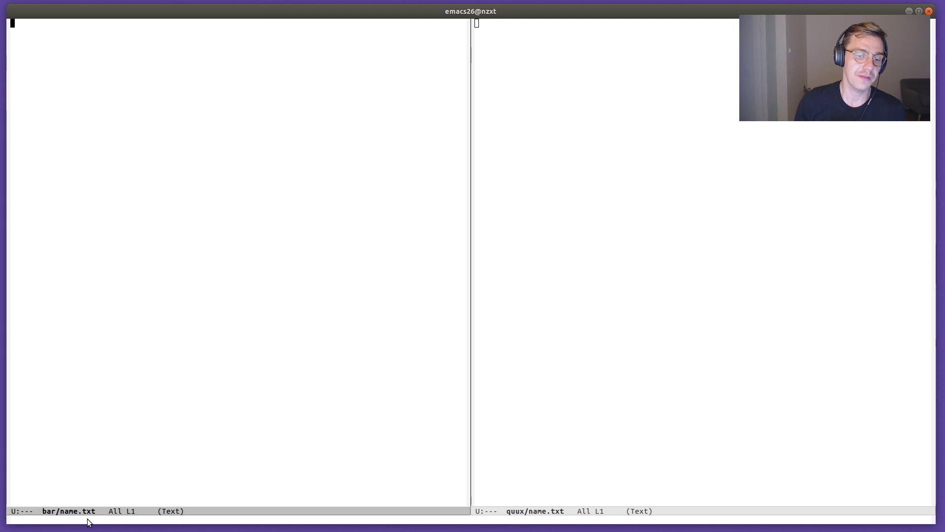
pyautogui.moveTo(48, 504)
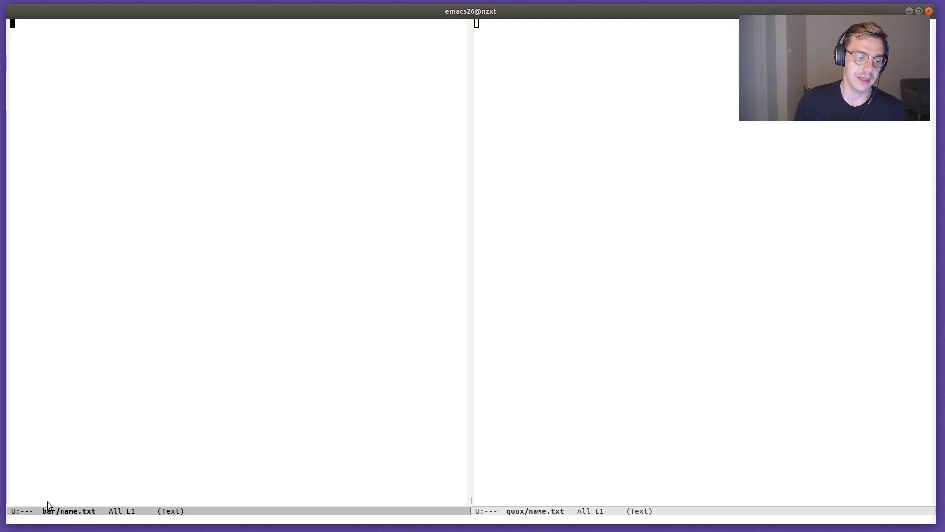
pyautogui.moveTo(545, 515)
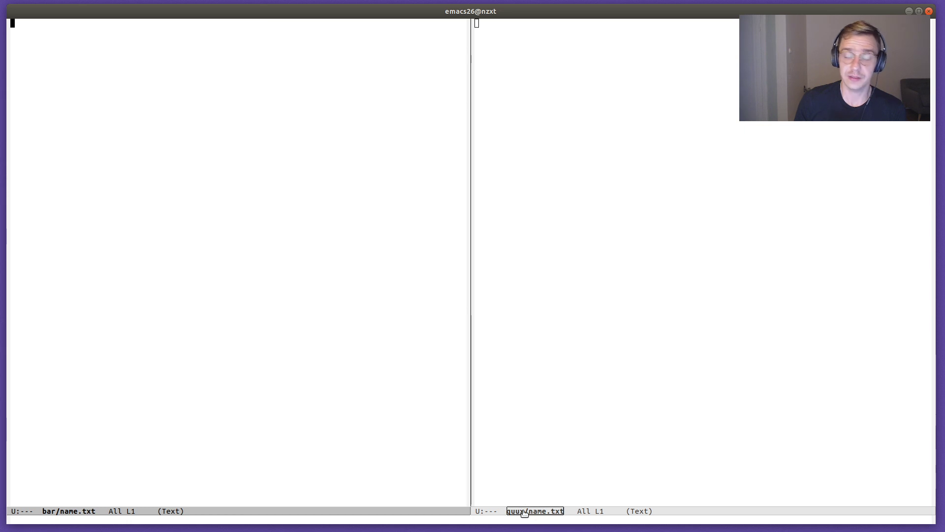
pyautogui.moveTo(525, 494)
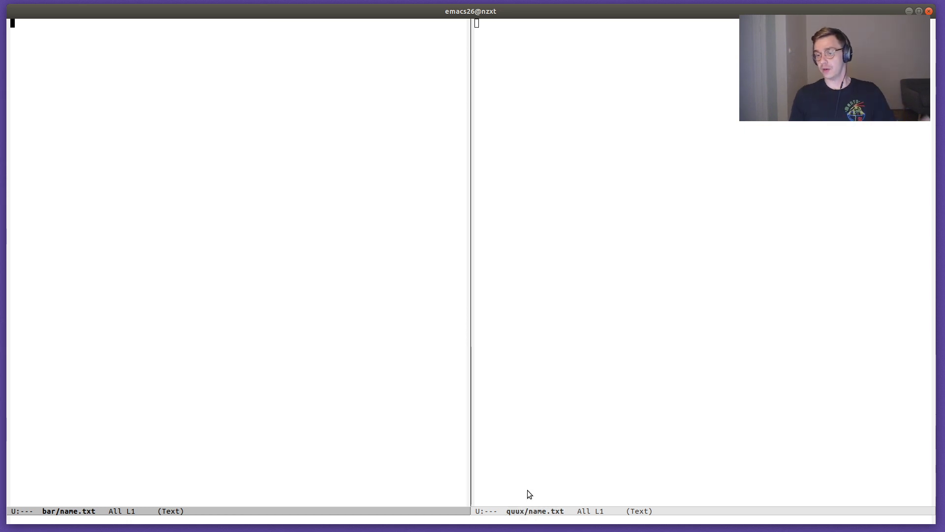
pyautogui.moveTo(631, 429)
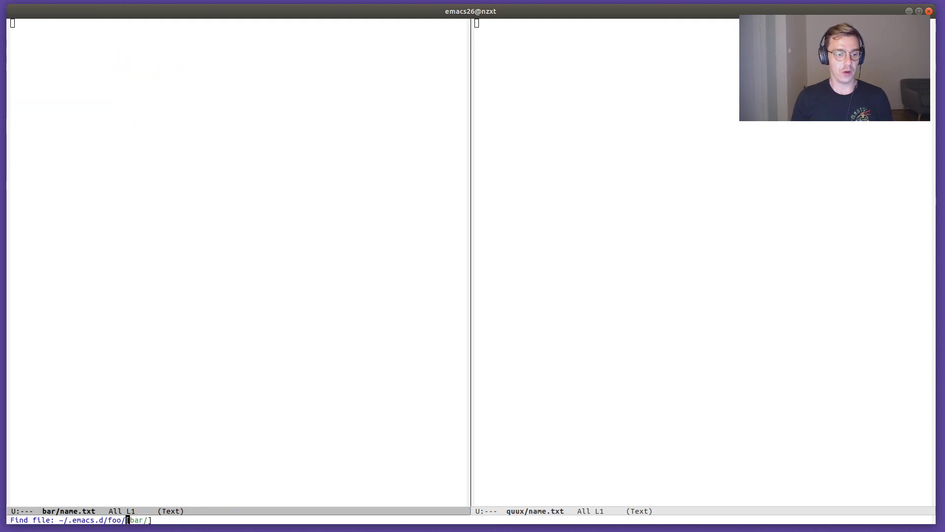
pyautogui.press('Return')
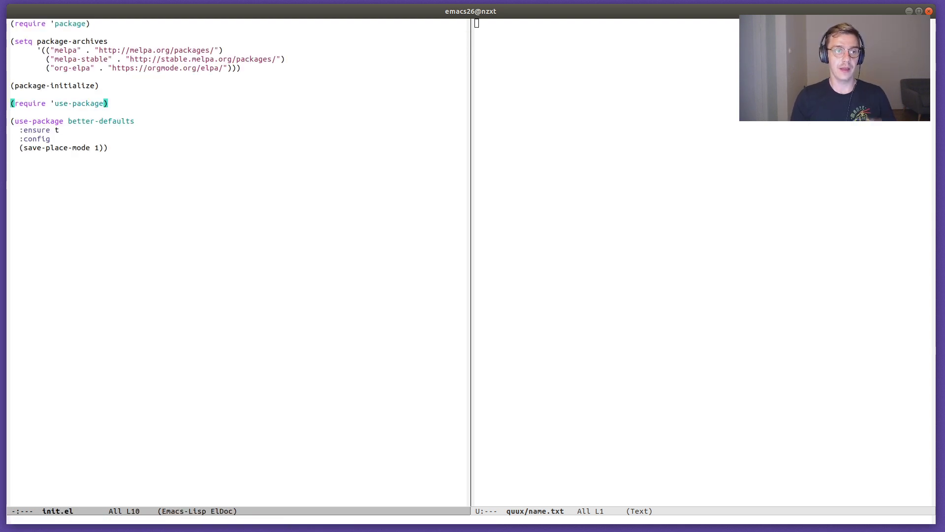